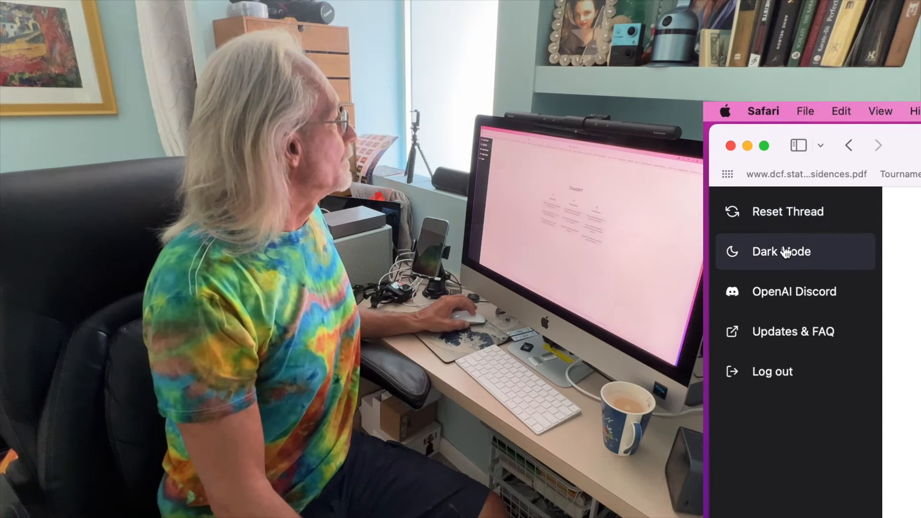
# - Choose Dark Mode from the ChatGPT sidebar menu to use the dark appearance
pyautogui.click(781, 251)
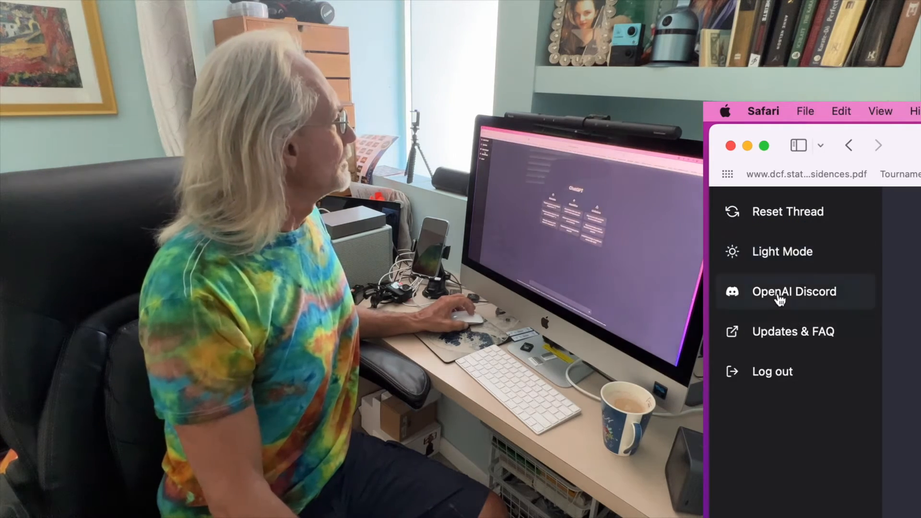